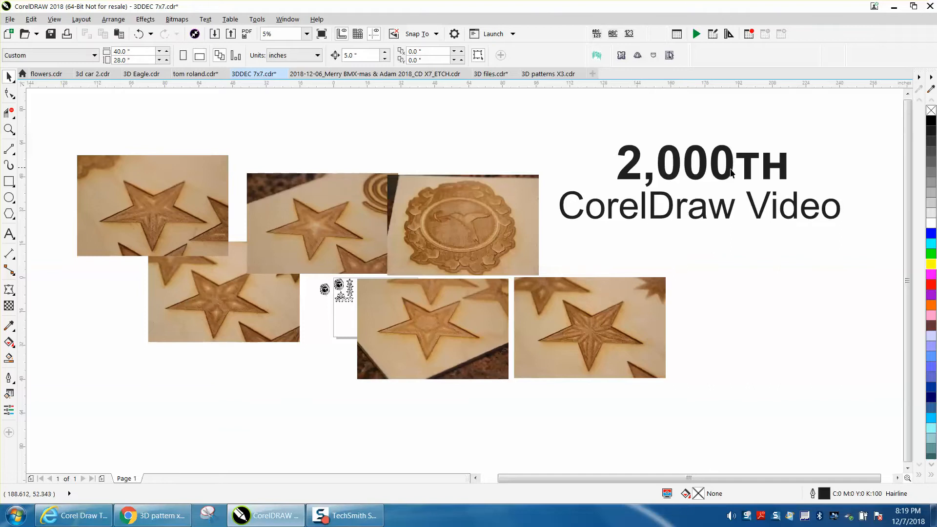
{"action": "mouse_move", "coordinate": [731, 224]}
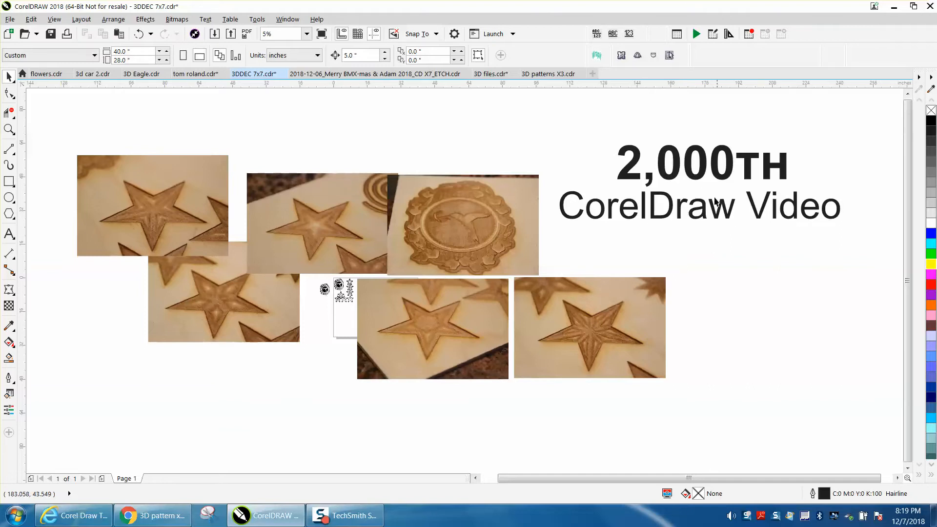
{"action": "mouse_move", "coordinate": [242, 260]}
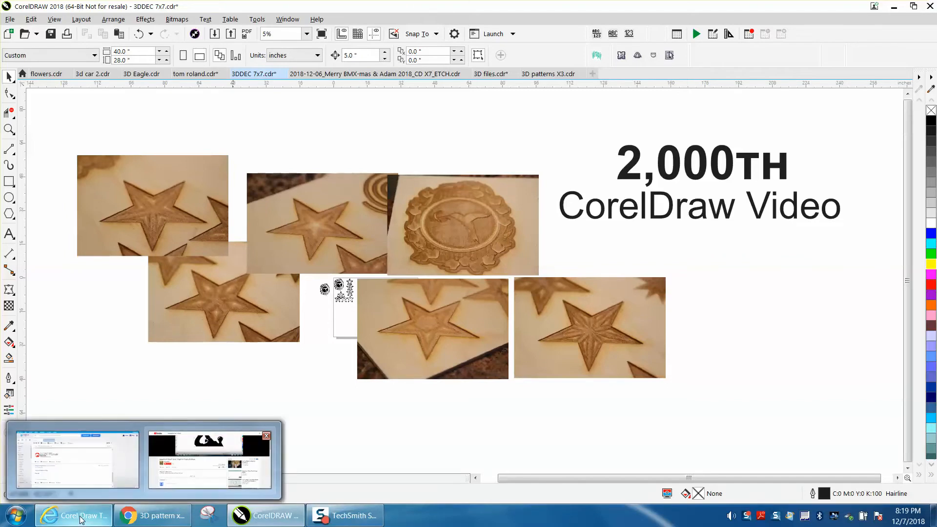
Pause the tutorial video, return to CorelDRAW, and zoom to 17% on the hummingbird engraving
{"action": "left_click", "coordinate": [210, 460]}
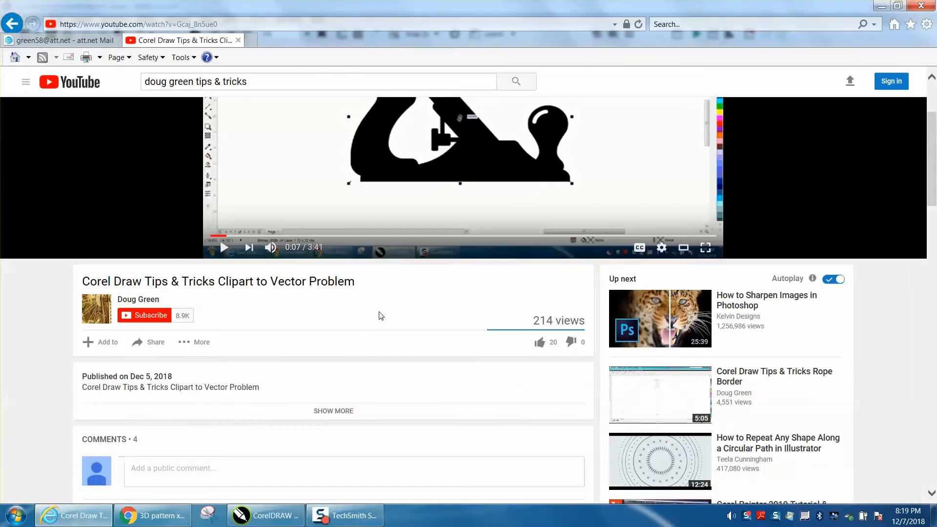
{"action": "mouse_move", "coordinate": [427, 308]}
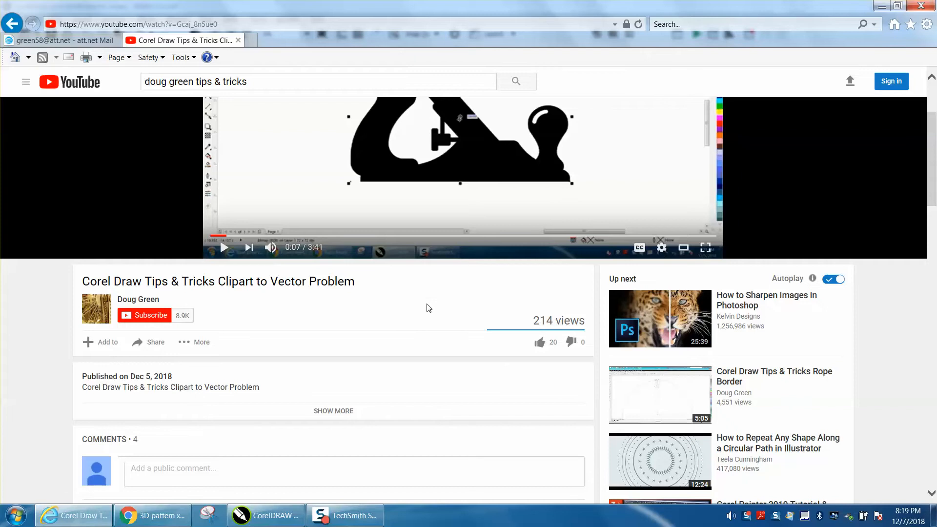
{"action": "mouse_move", "coordinate": [931, 202]}
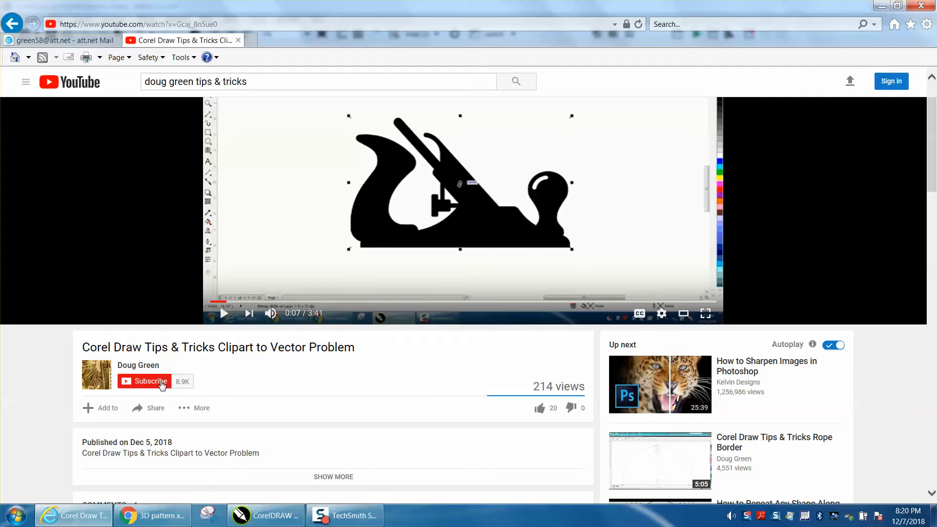
{"action": "mouse_move", "coordinate": [401, 250]}
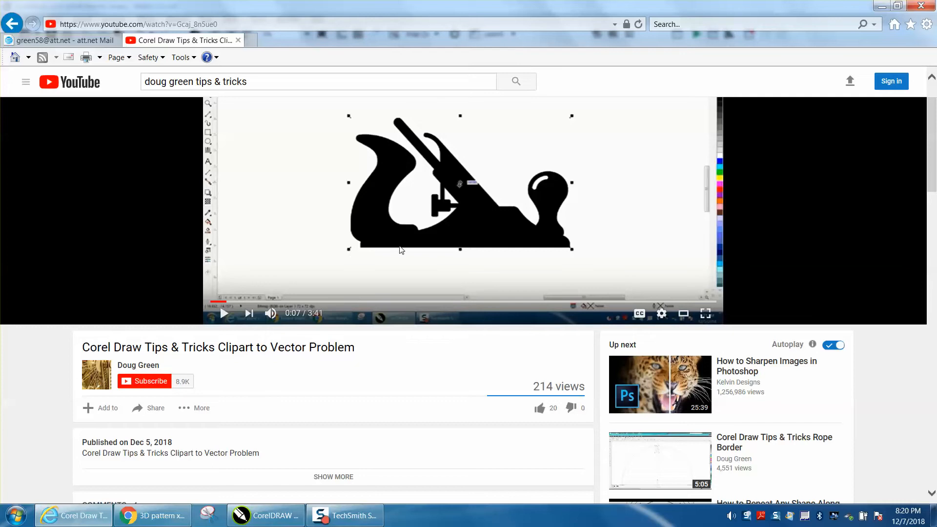
{"action": "mouse_move", "coordinate": [441, 282]}
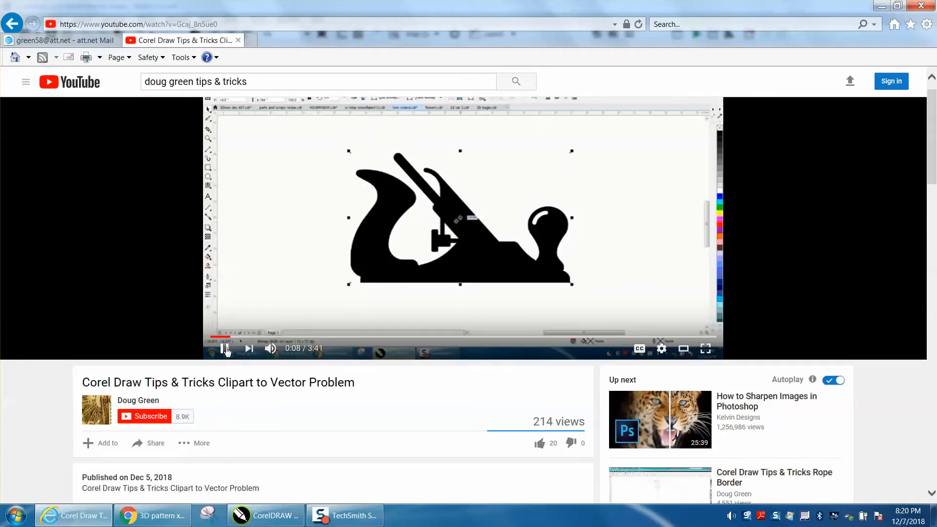
{"action": "left_click", "coordinate": [226, 349]}
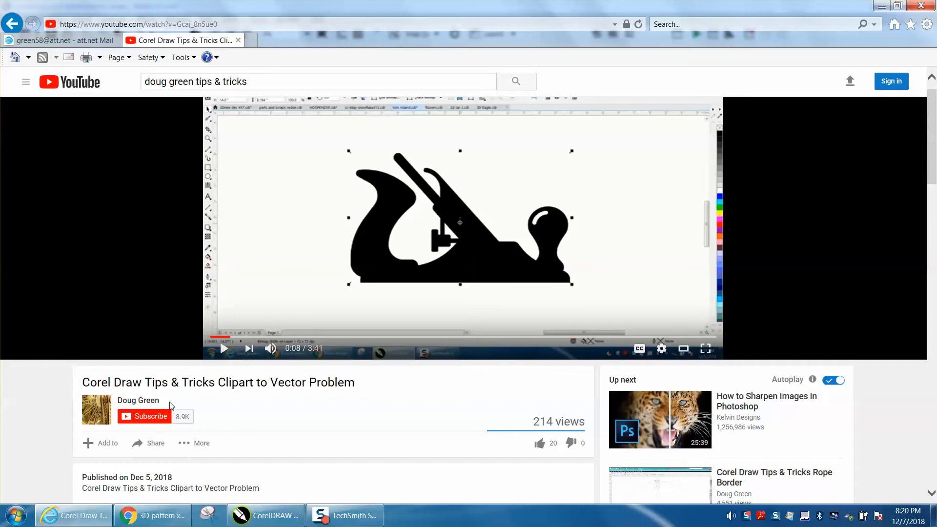
{"action": "mouse_move", "coordinate": [158, 421]}
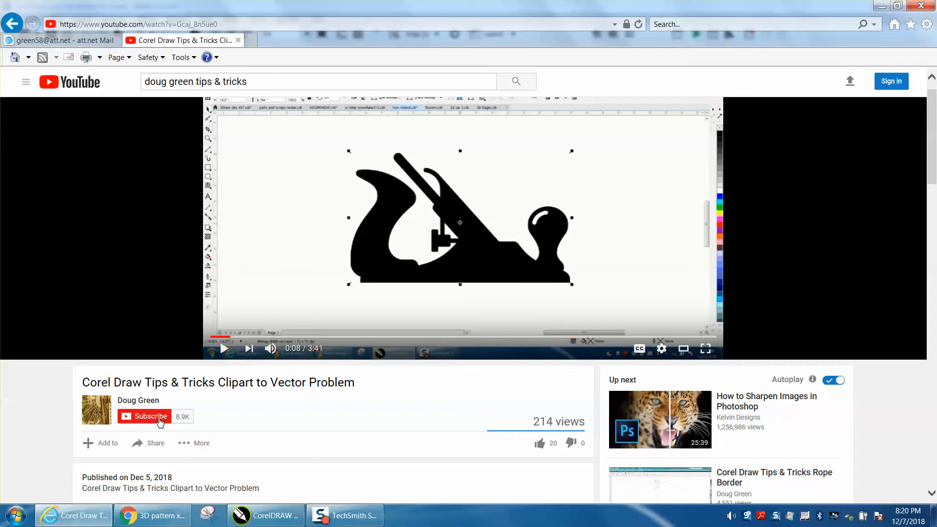
{"action": "mouse_move", "coordinate": [162, 418]}
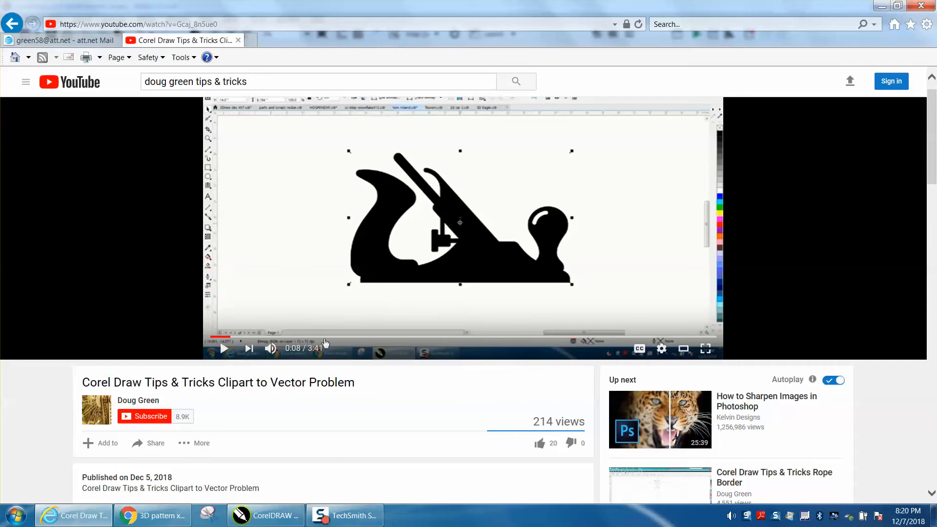
{"action": "mouse_move", "coordinate": [176, 404]}
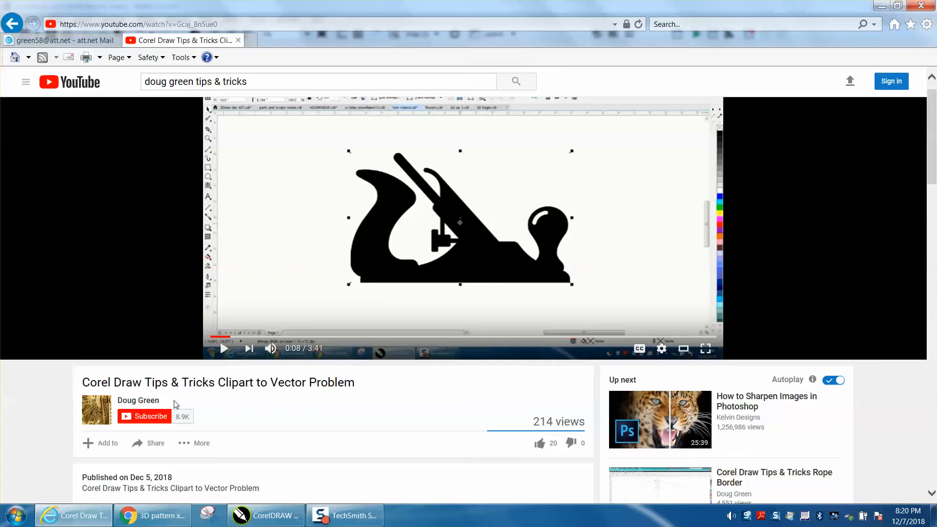
{"action": "left_click", "coordinate": [266, 515]}
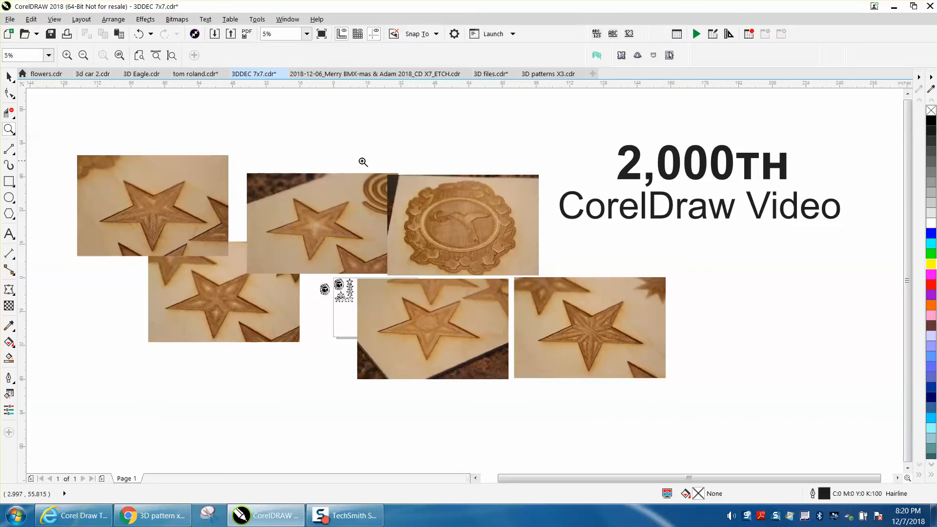
{"action": "left_click", "coordinate": [362, 161]}
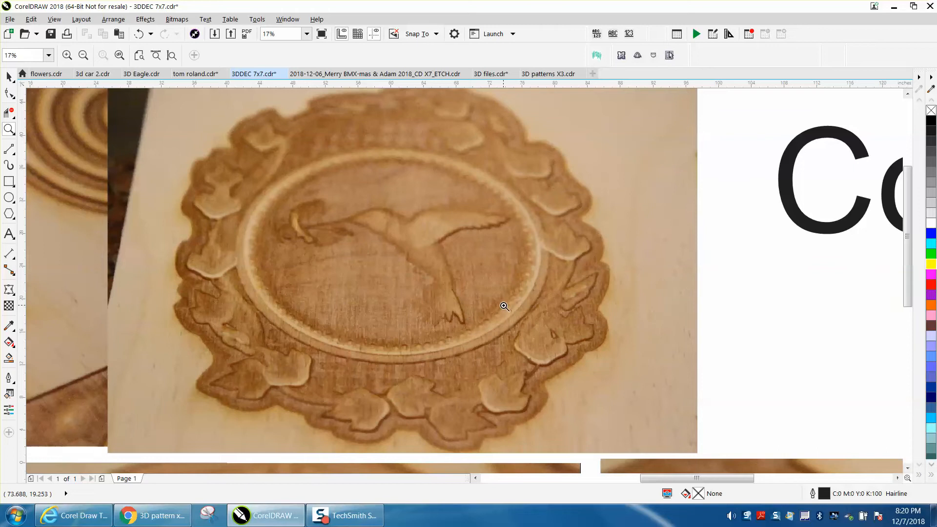
{"action": "mouse_move", "coordinate": [383, 237]}
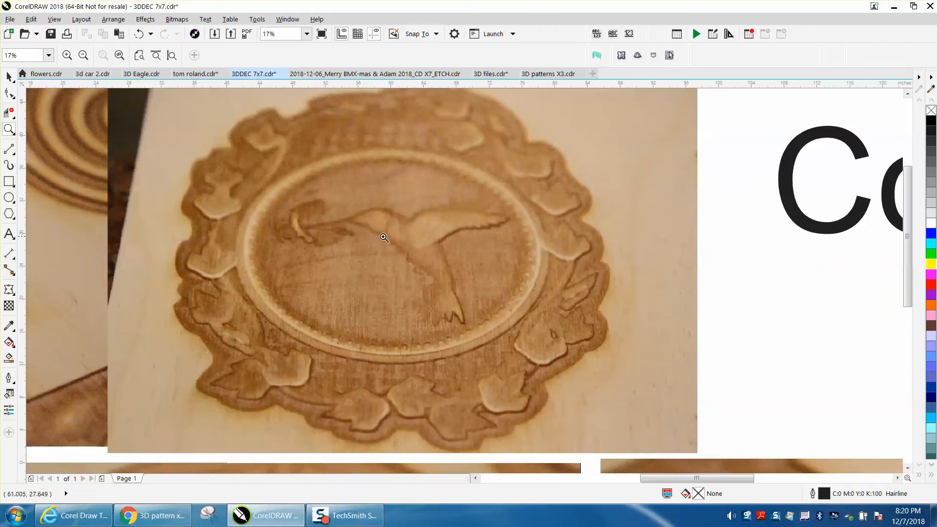
{"action": "mouse_move", "coordinate": [402, 402]}
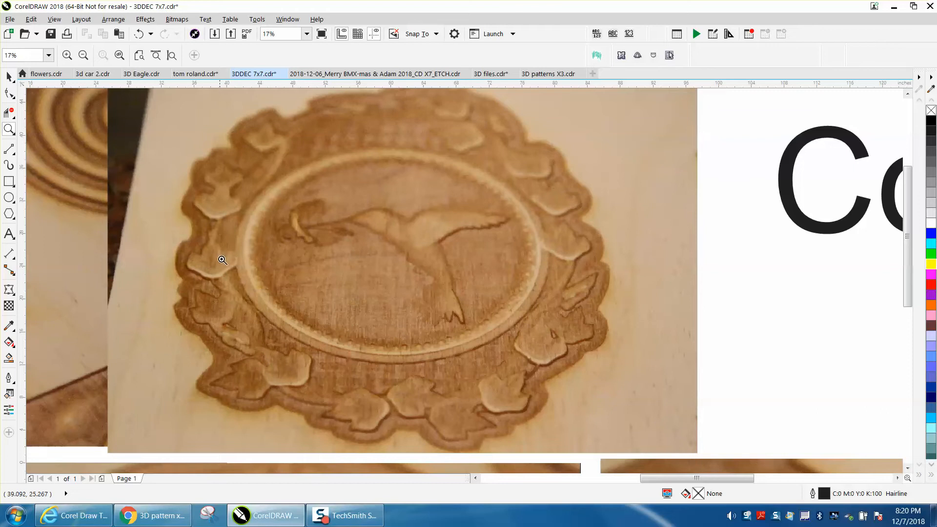
{"action": "mouse_move", "coordinate": [580, 321]}
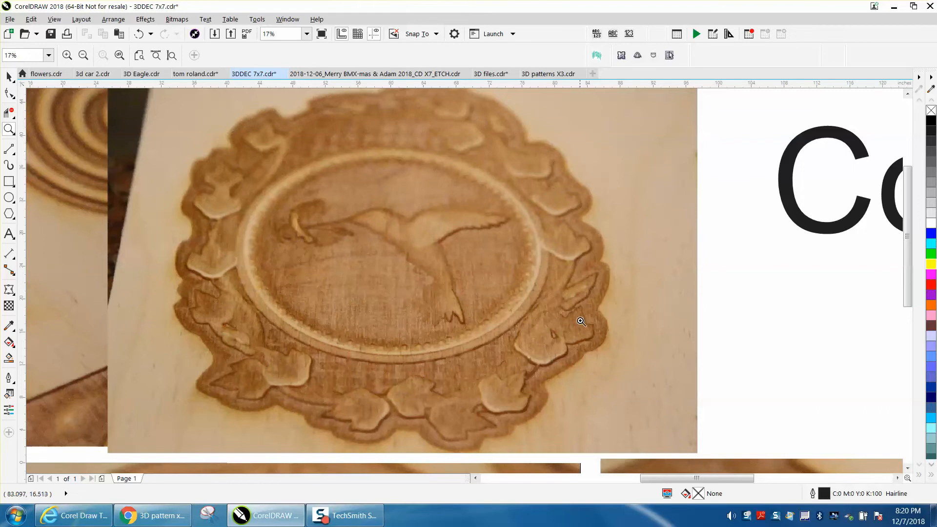
{"action": "mouse_move", "coordinate": [505, 322]}
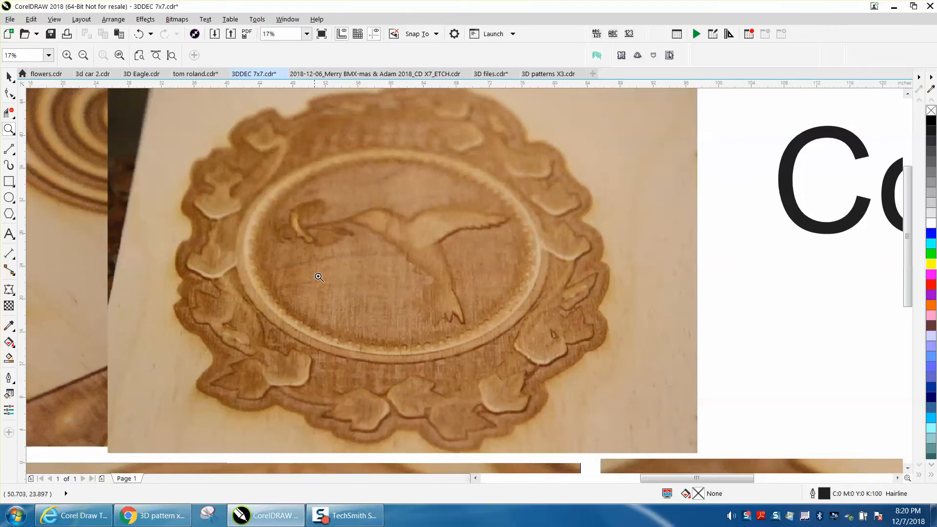
{"action": "mouse_move", "coordinate": [461, 279]}
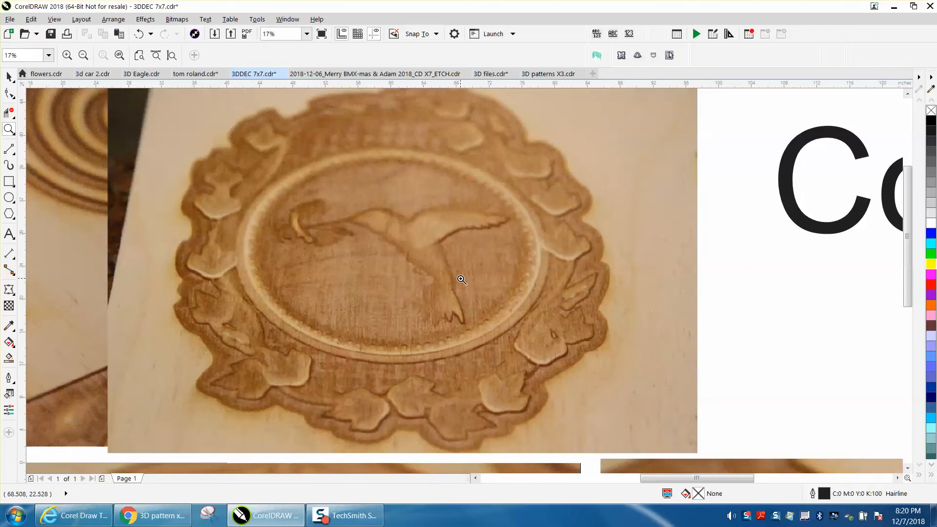
{"action": "mouse_move", "coordinate": [386, 277]}
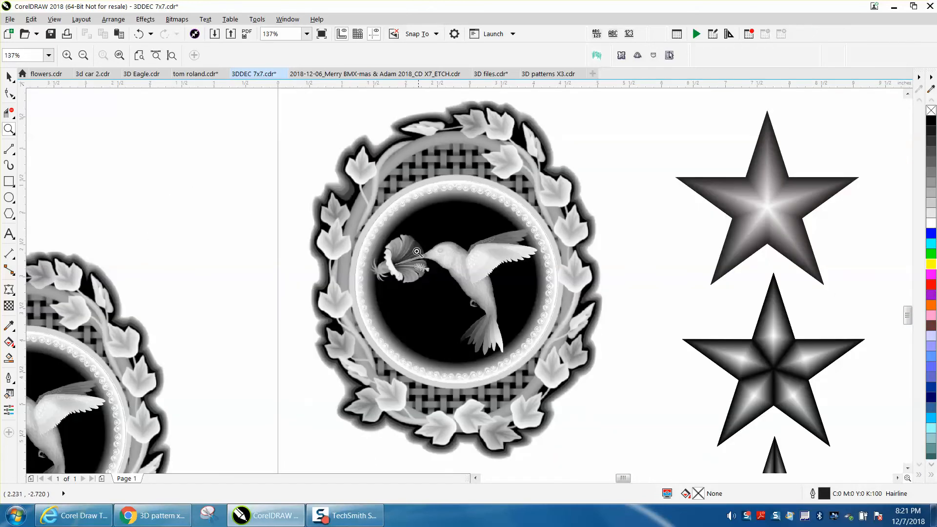
Zoom in on the grayscale hummingbird medallion and the gradient stars beside it
{"action": "left_click_drag", "start_coordinate": [416, 251], "coordinate": [484, 180]}
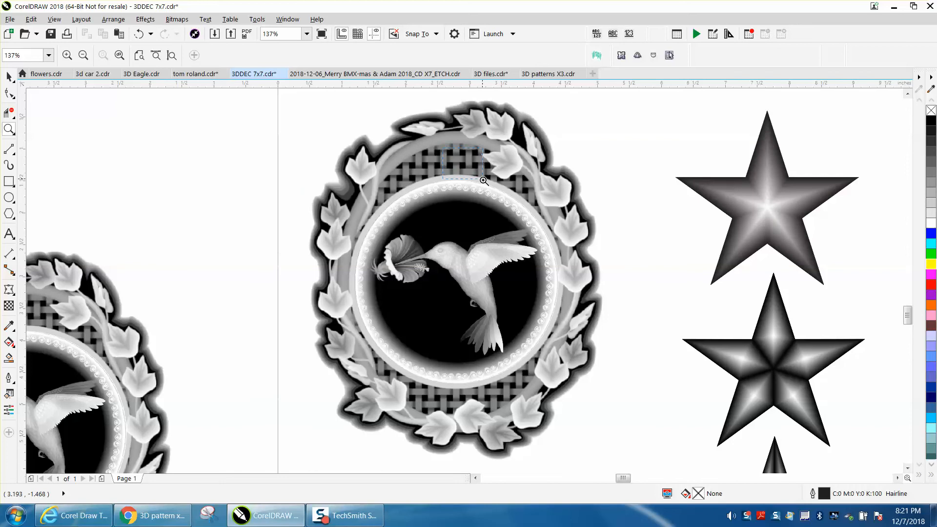
{"action": "left_click", "coordinate": [484, 180]}
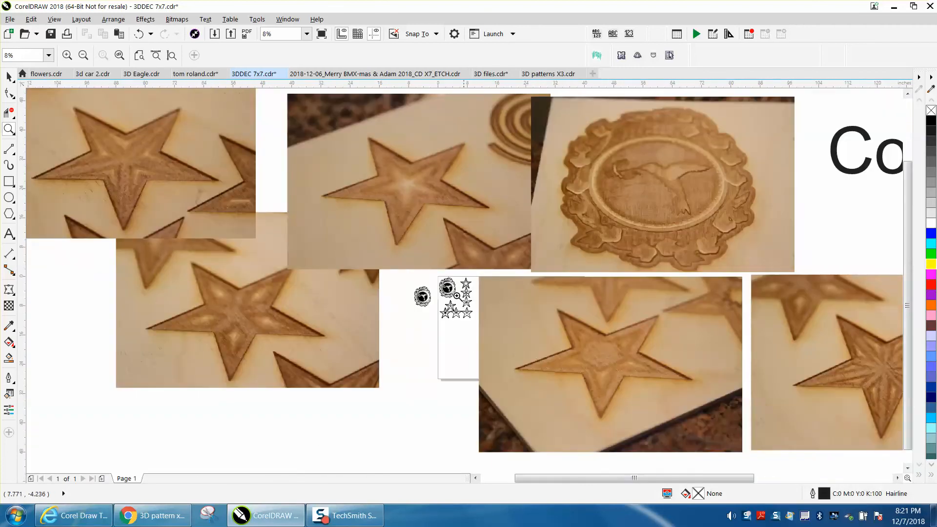
{"action": "mouse_move", "coordinate": [213, 284]}
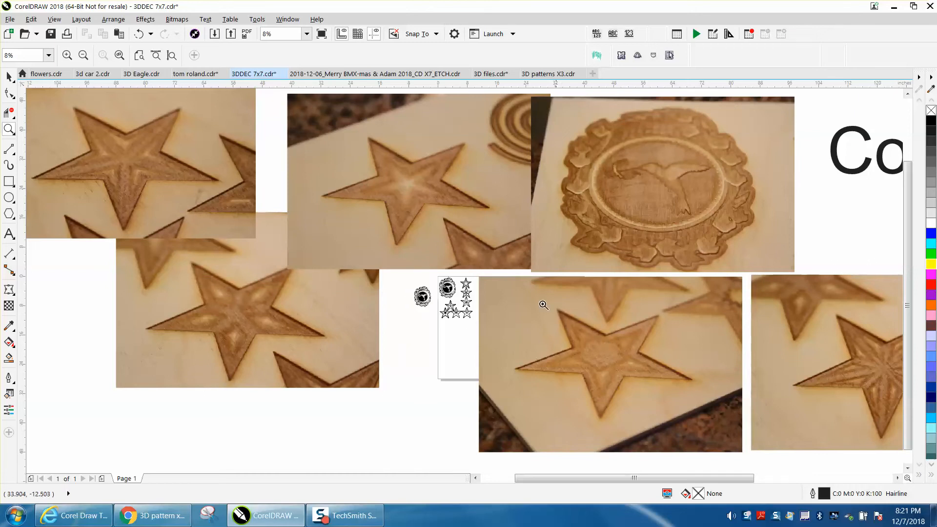
Zoom in on the engraved star photos, then onto the star's lighter center
{"action": "left_click_drag", "start_coordinate": [543, 304], "coordinate": [145, 182]}
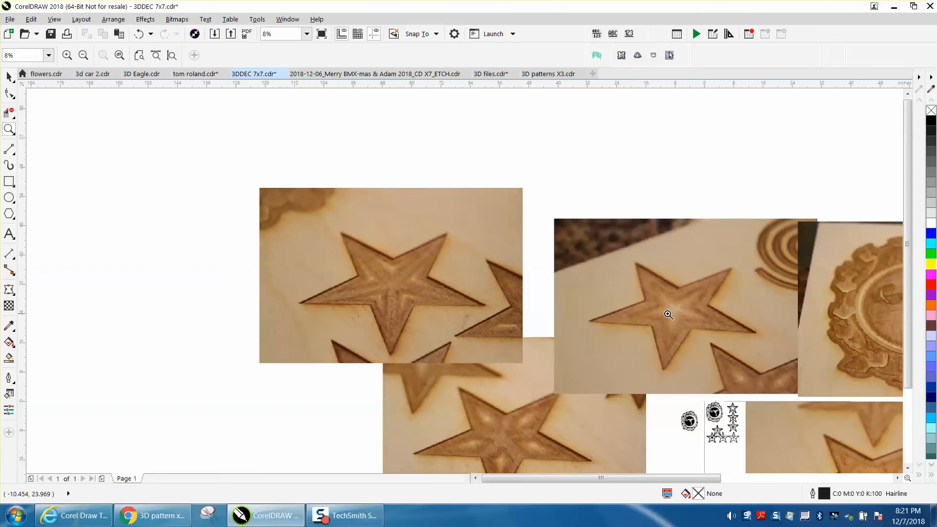
{"action": "mouse_move", "coordinate": [661, 316]}
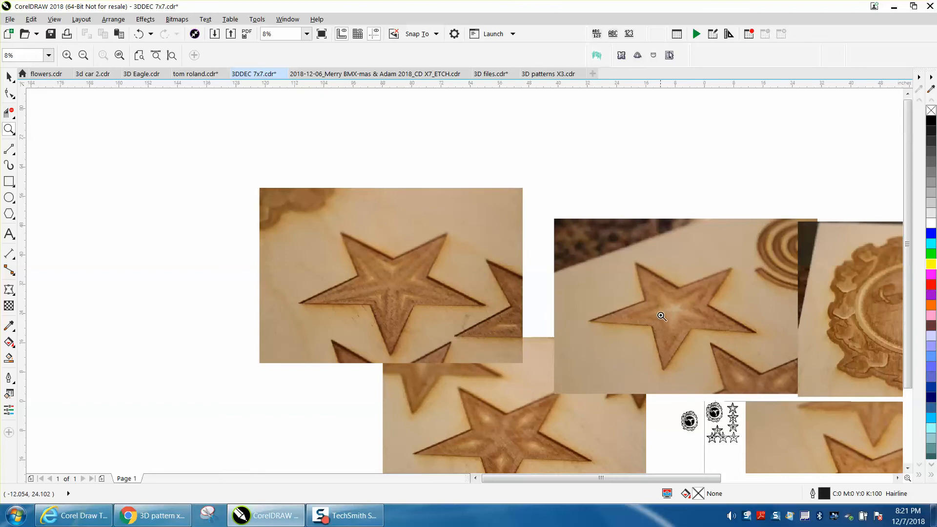
{"action": "mouse_move", "coordinate": [686, 303]}
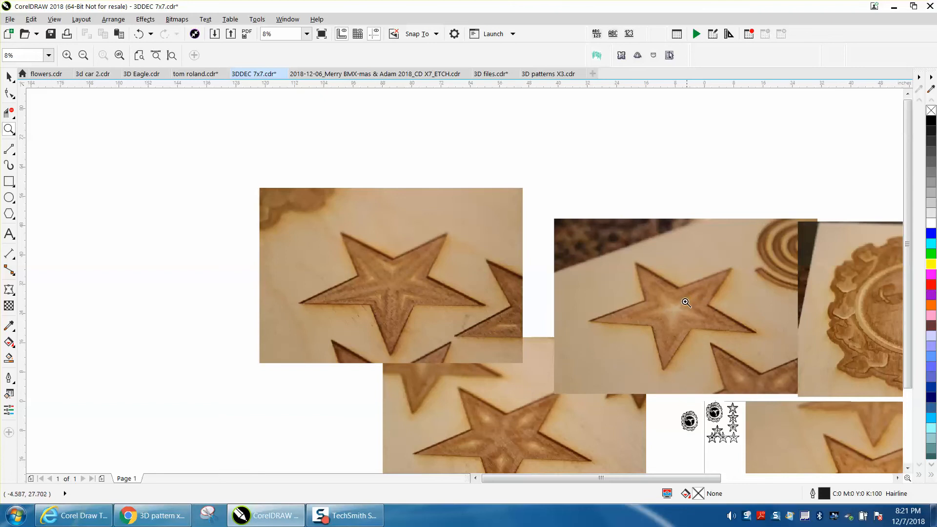
{"action": "left_click_drag", "start_coordinate": [687, 301], "coordinate": [754, 351]}
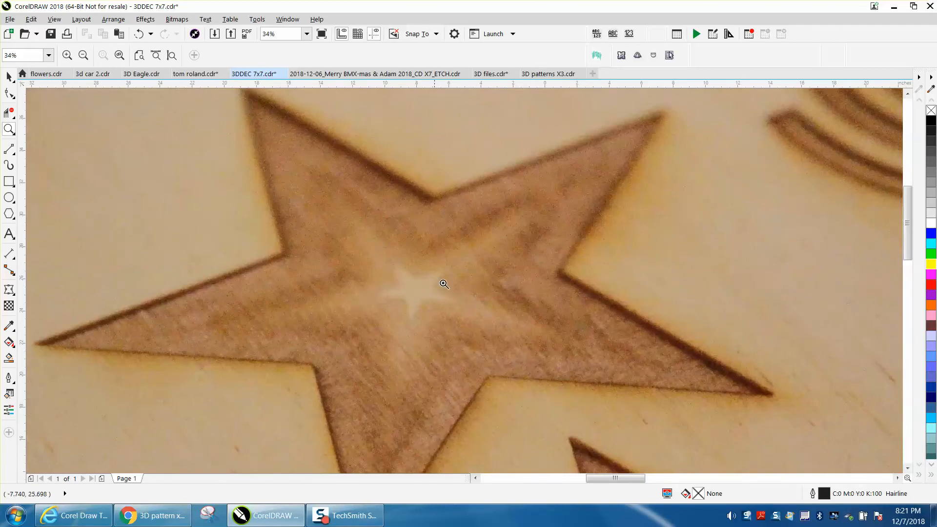
{"action": "mouse_move", "coordinate": [610, 316]}
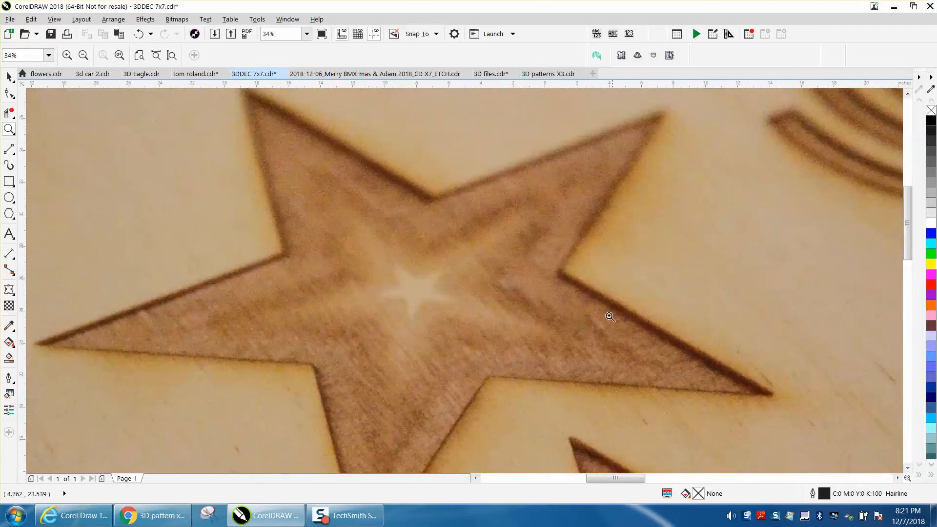
{"action": "mouse_move", "coordinate": [403, 426]}
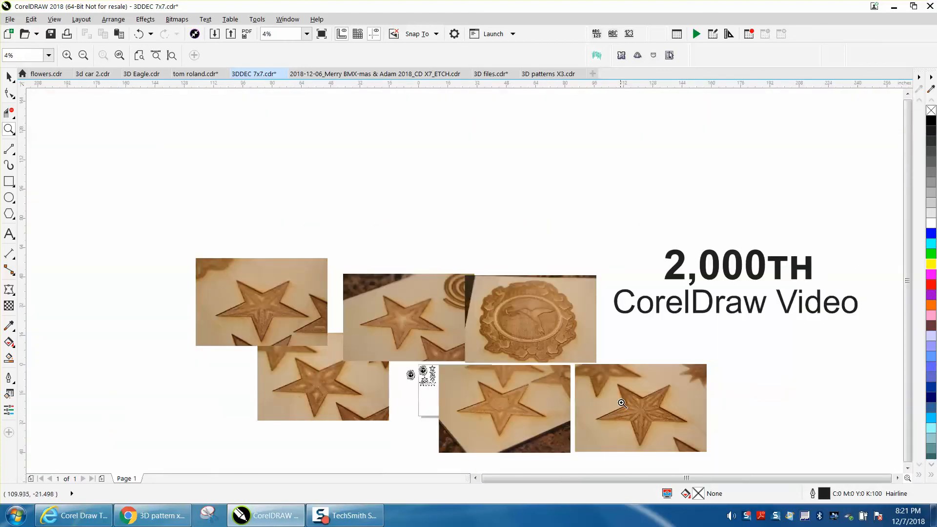
Magnify the grayscale artwork group, the top gradient star, and the ridged star
{"action": "left_click", "coordinate": [621, 403]}
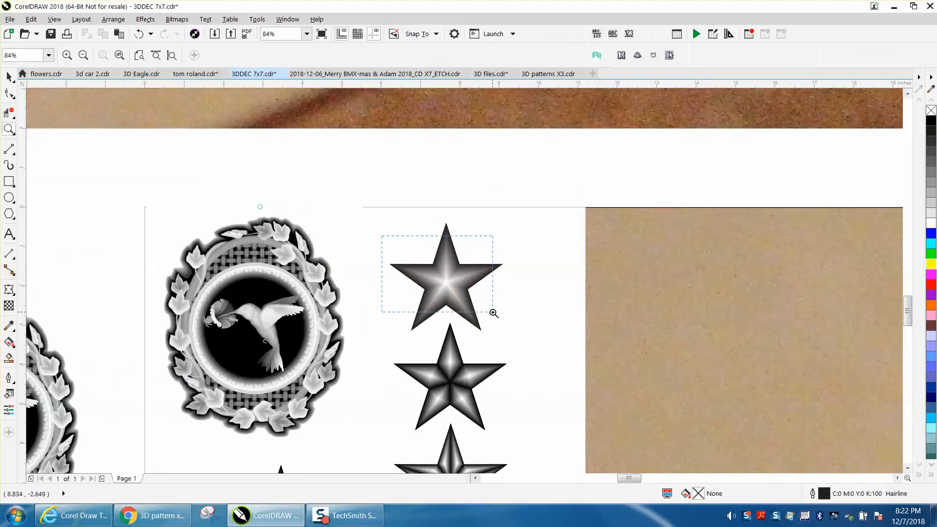
{"action": "left_click", "coordinate": [493, 312]}
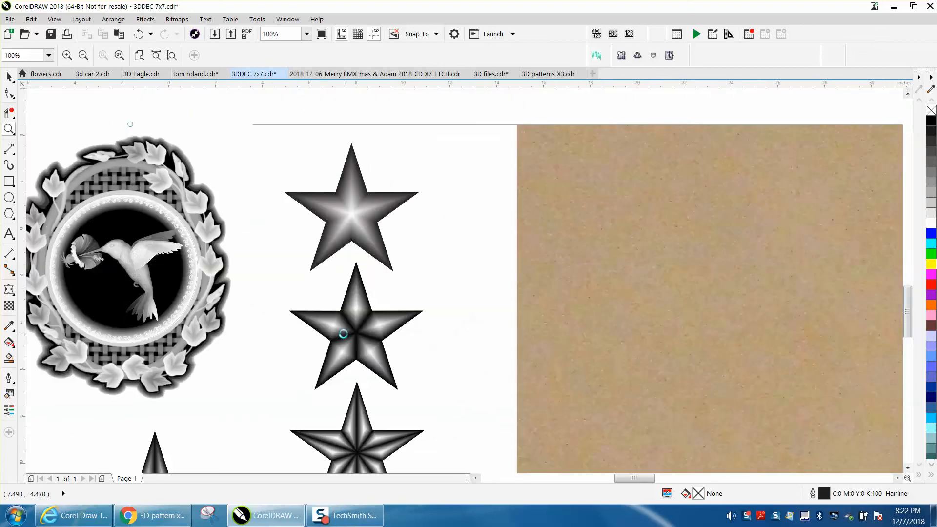
{"action": "left_click", "coordinate": [344, 333]}
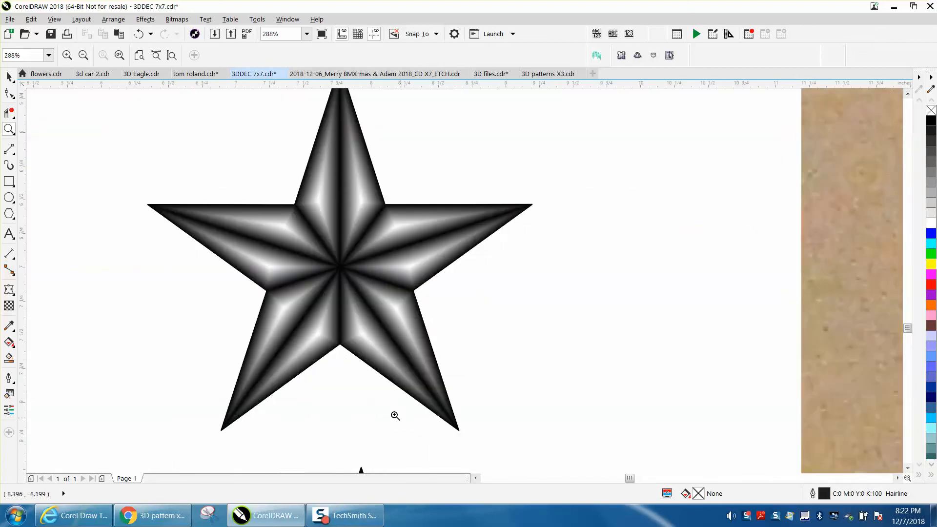
{"action": "mouse_move", "coordinate": [340, 294]}
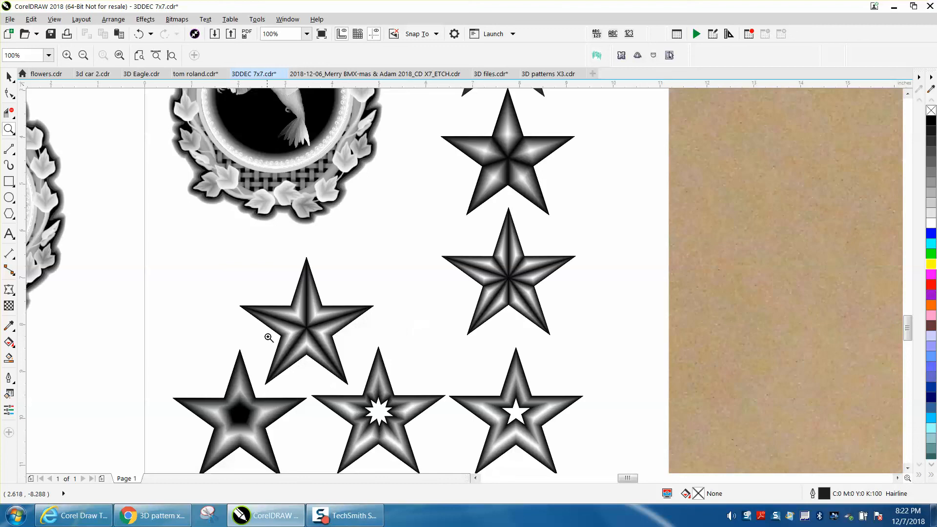
{"action": "mouse_move", "coordinate": [273, 332]}
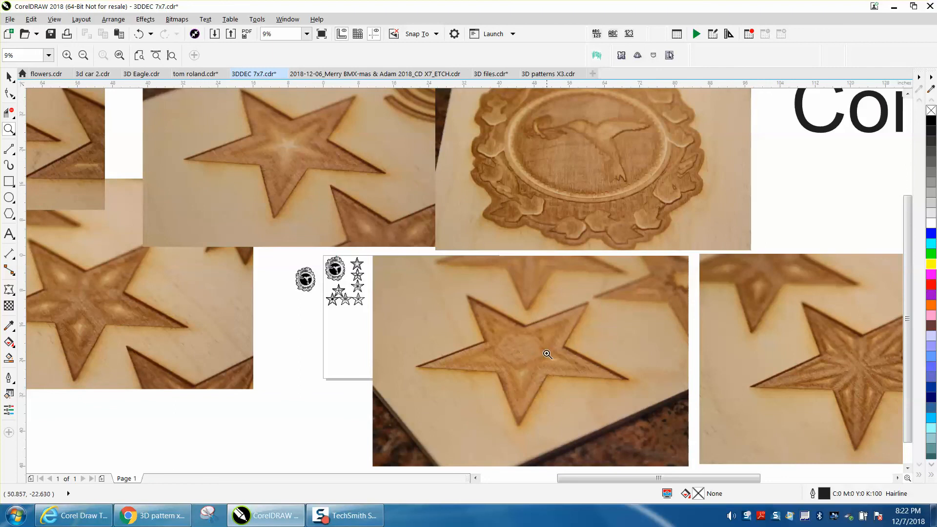
Zoom on an engraved star photo, then zoom out and enlarge the '2,000th CorelDraw Video' title
{"action": "left_click_drag", "start_coordinate": [547, 352], "coordinate": [572, 372]}
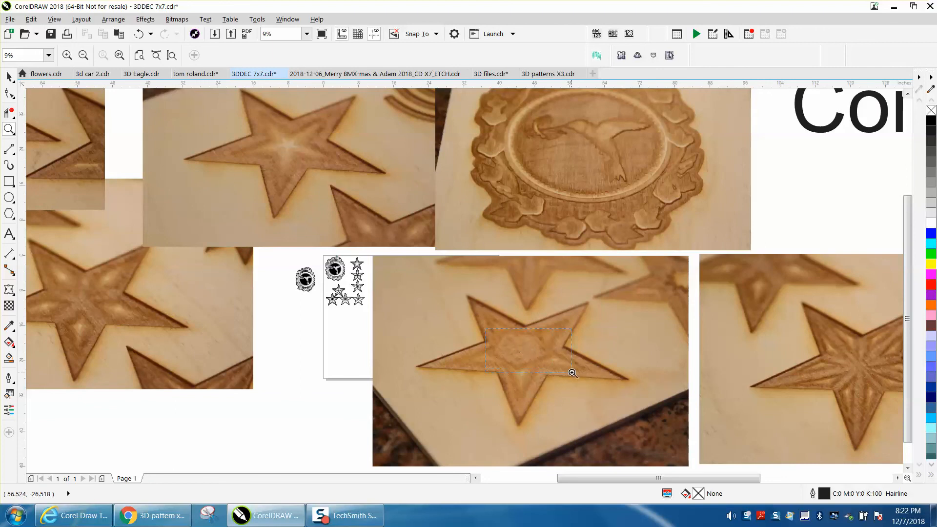
{"action": "left_click", "coordinate": [572, 372]}
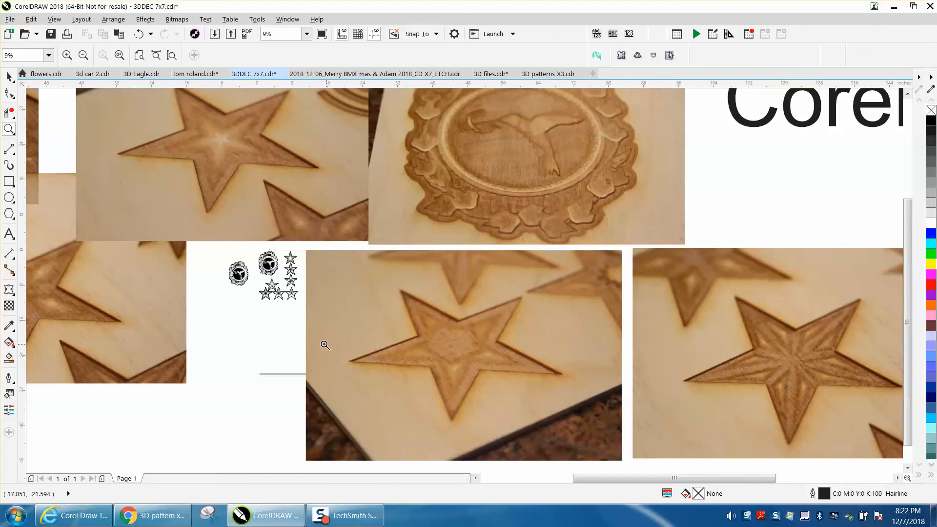
{"action": "mouse_move", "coordinate": [308, 330]}
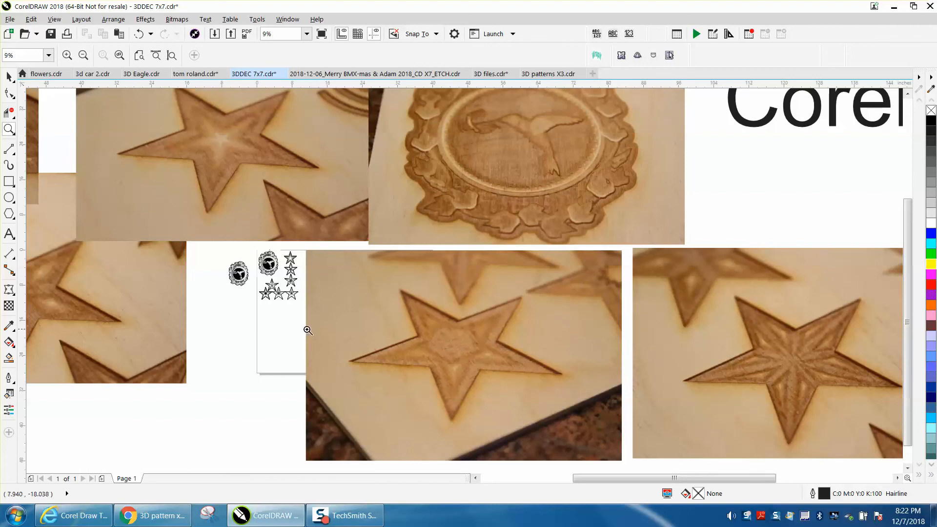
{"action": "scroll", "scroll_direction": "down", "scroll_amount": 3}
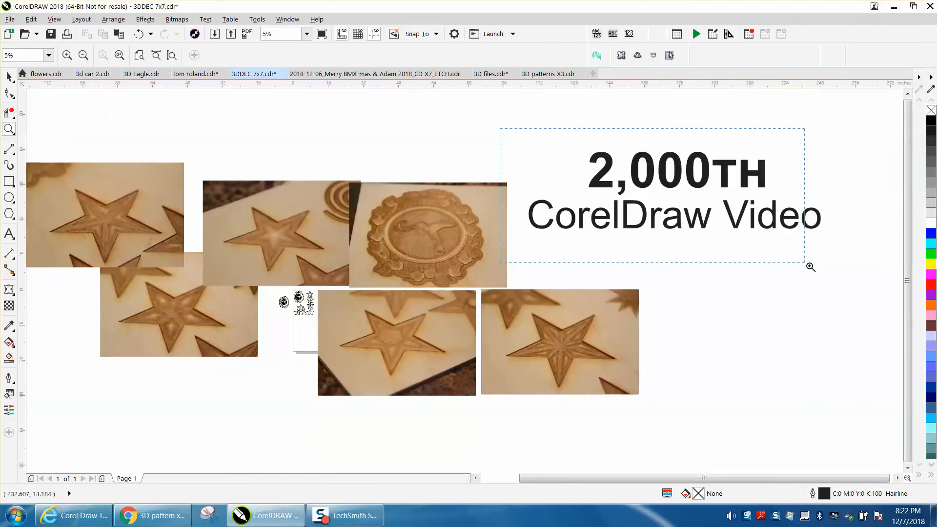
{"action": "left_click", "coordinate": [811, 267]}
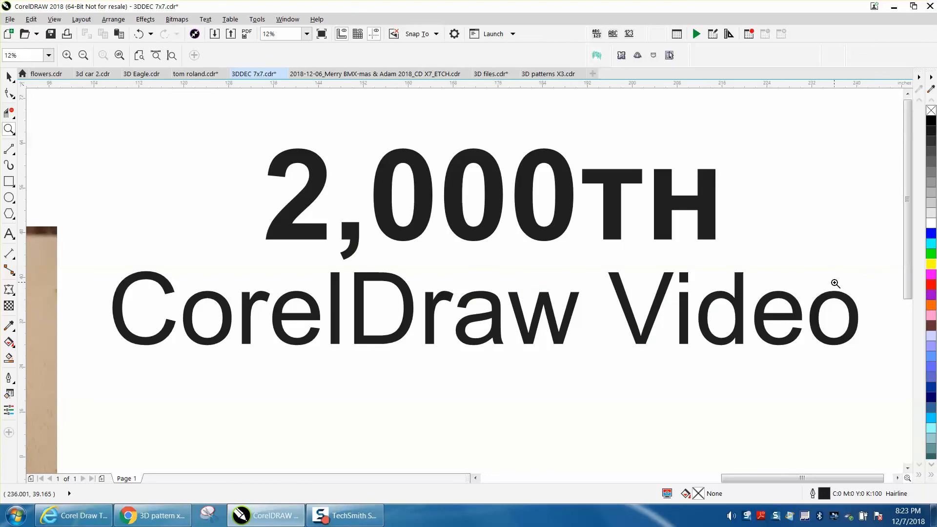